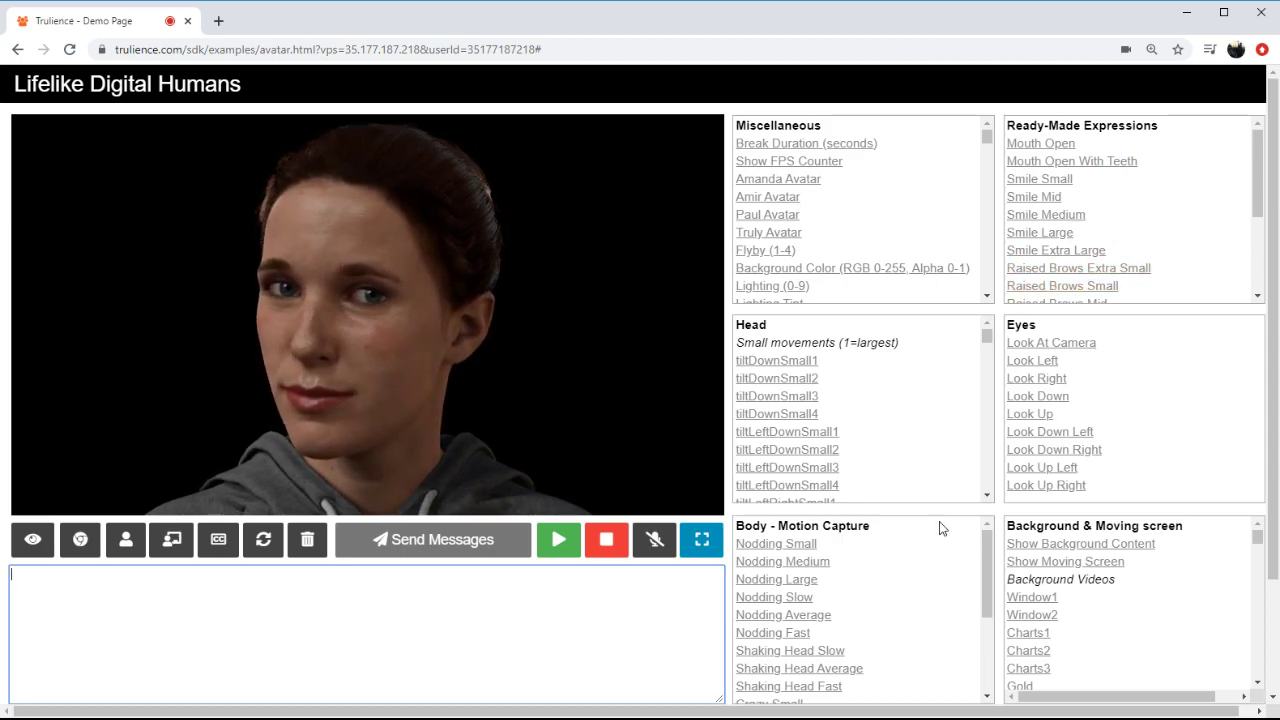
# Step: Make the avatar perform a medium nod followed by an average head shake
pyautogui.click(782, 560)
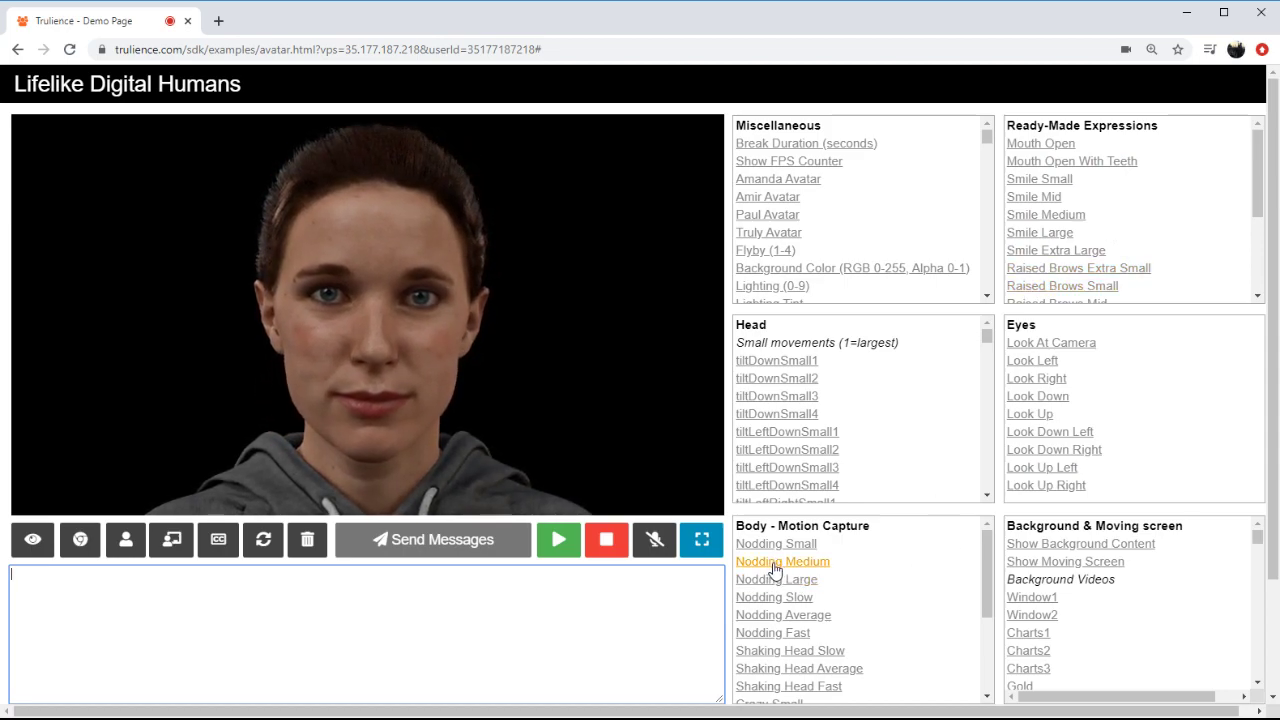
pyautogui.click(776, 580)
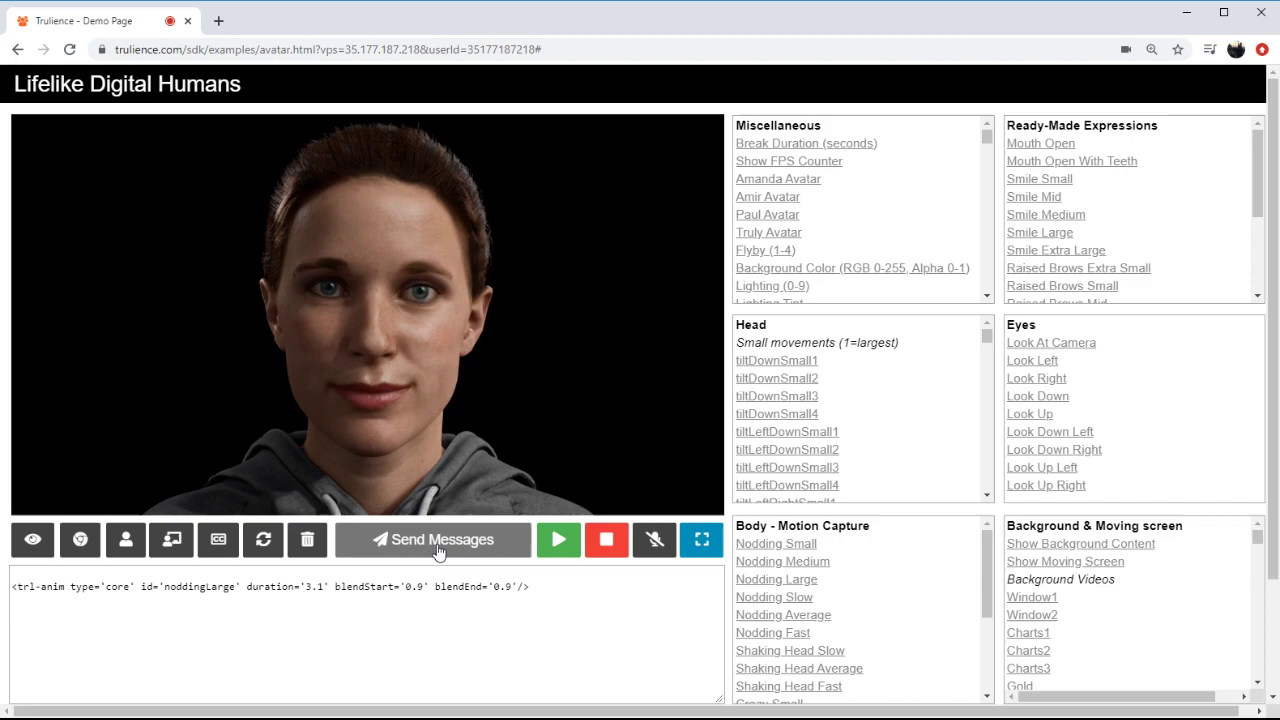
pyautogui.click(434, 540)
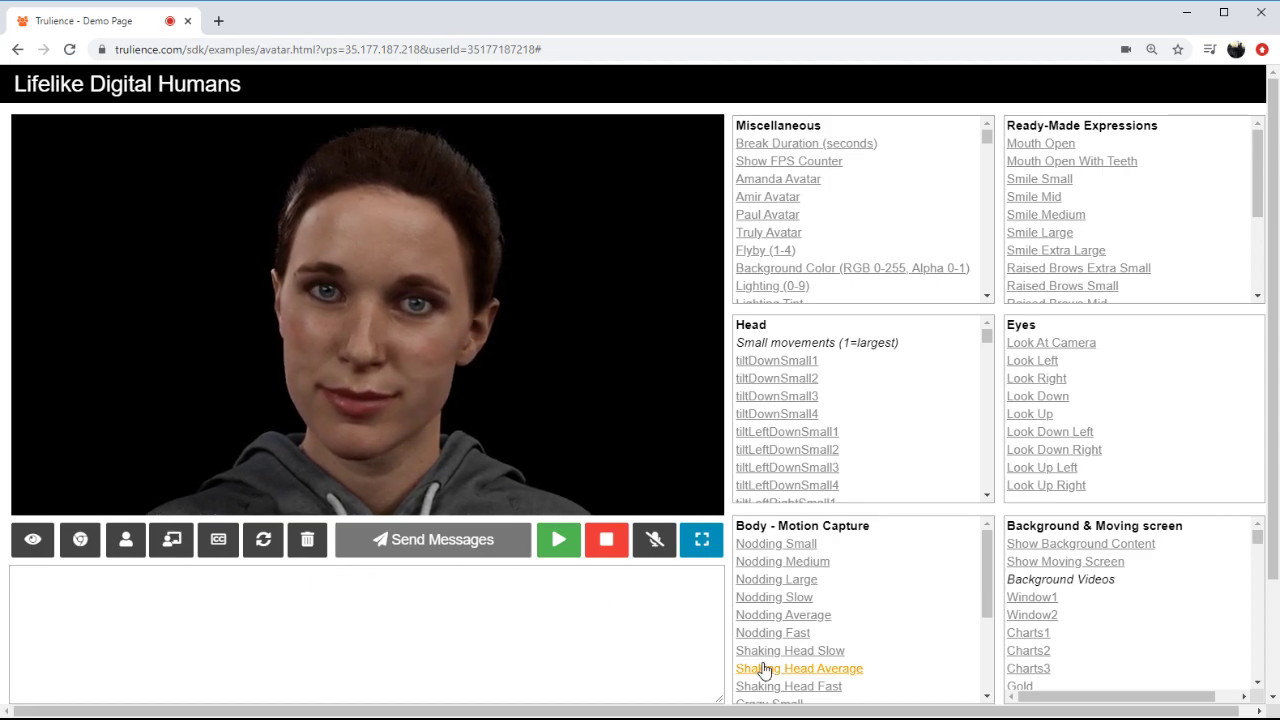
pyautogui.click(790, 650)
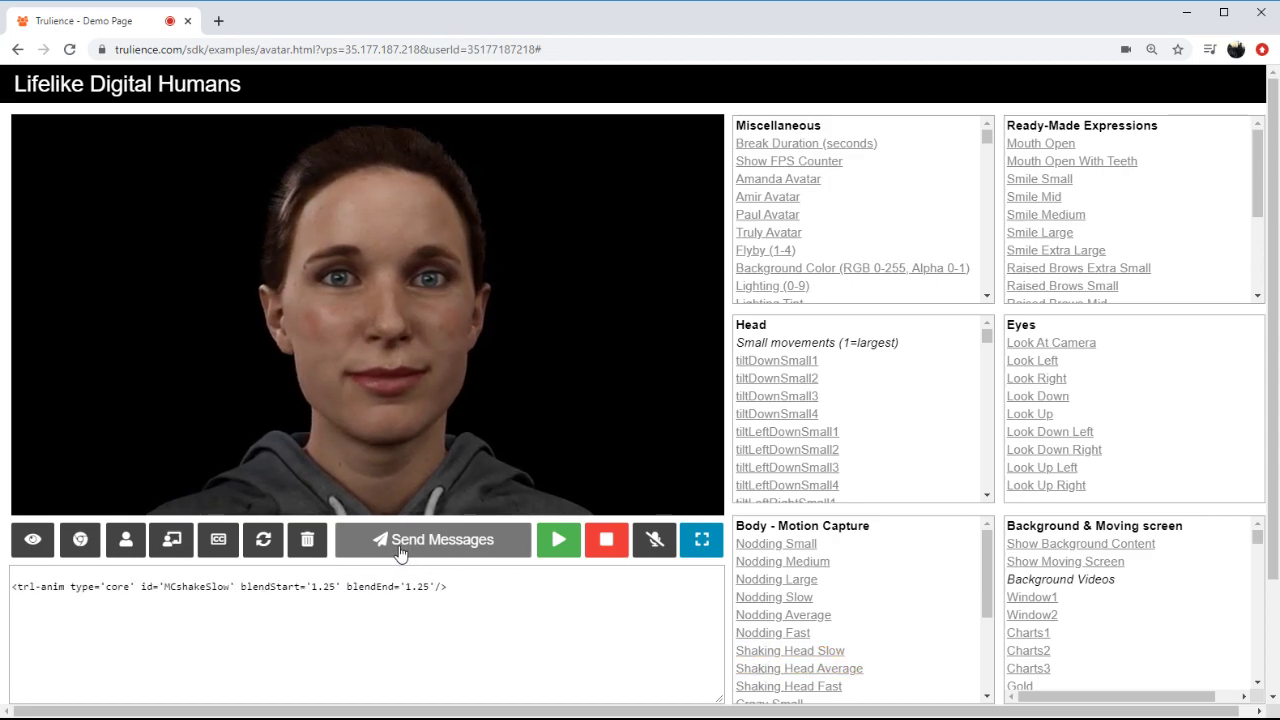
pyautogui.click(432, 540)
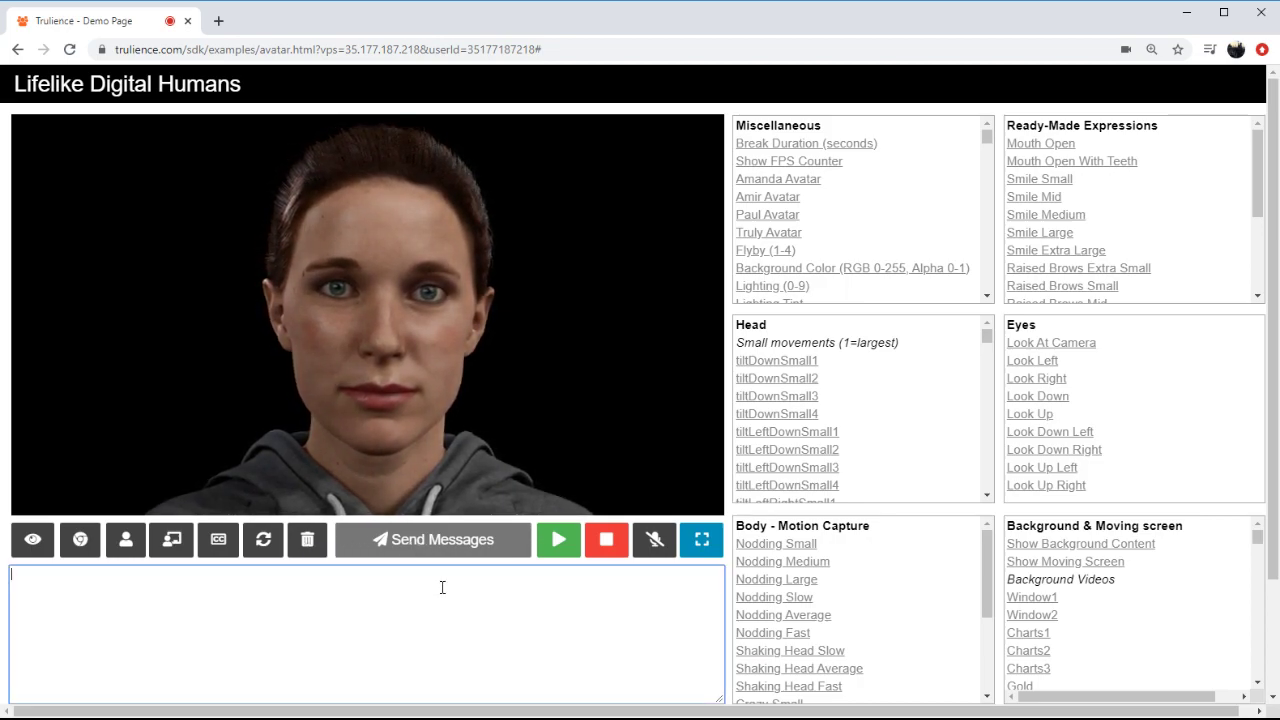
# Step: Have the avatar speak the words 'yes' and then 'no'
pyautogui.write('yes')
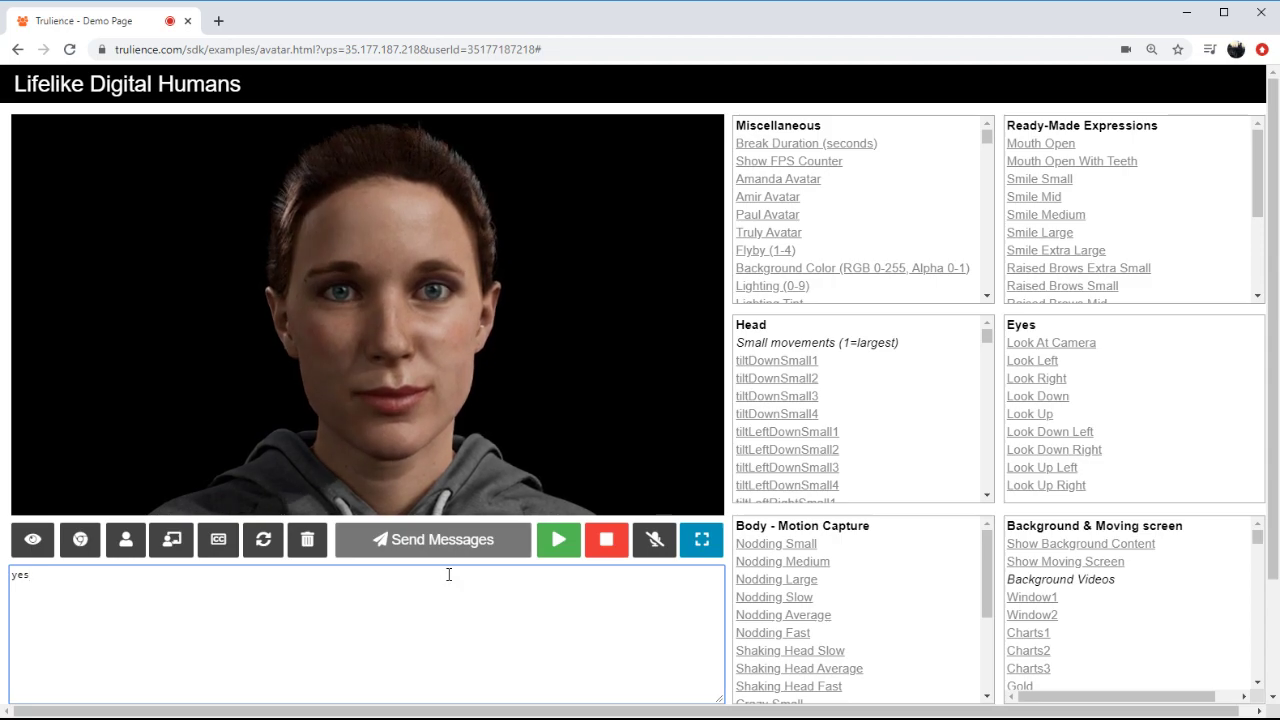
pyautogui.click(432, 540)
pyautogui.write('no')
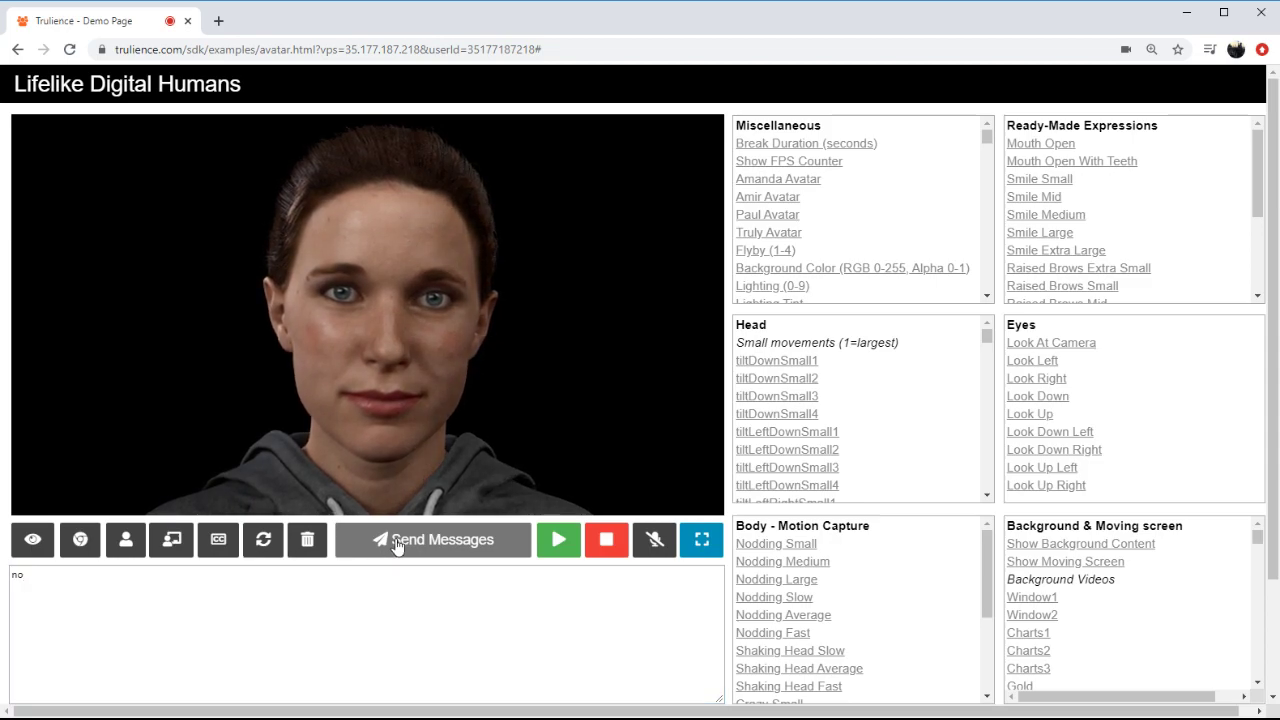
pyautogui.click(432, 540)
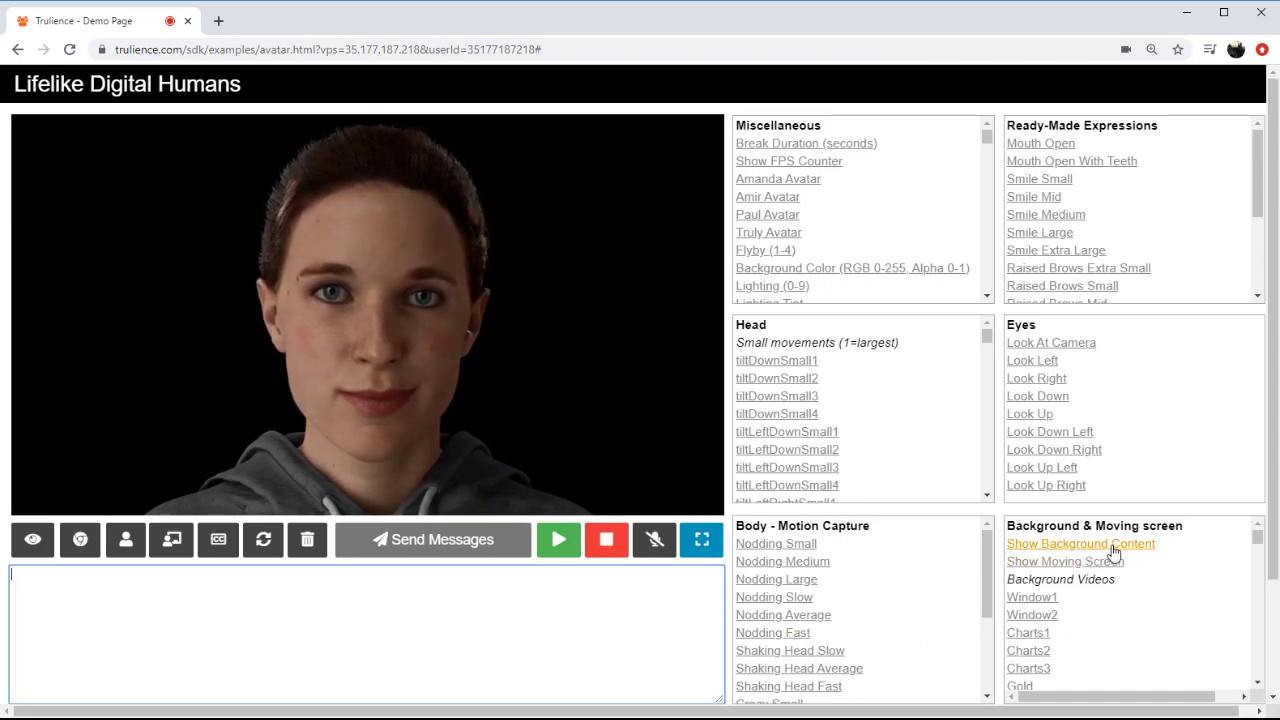
pyautogui.click(1080, 544)
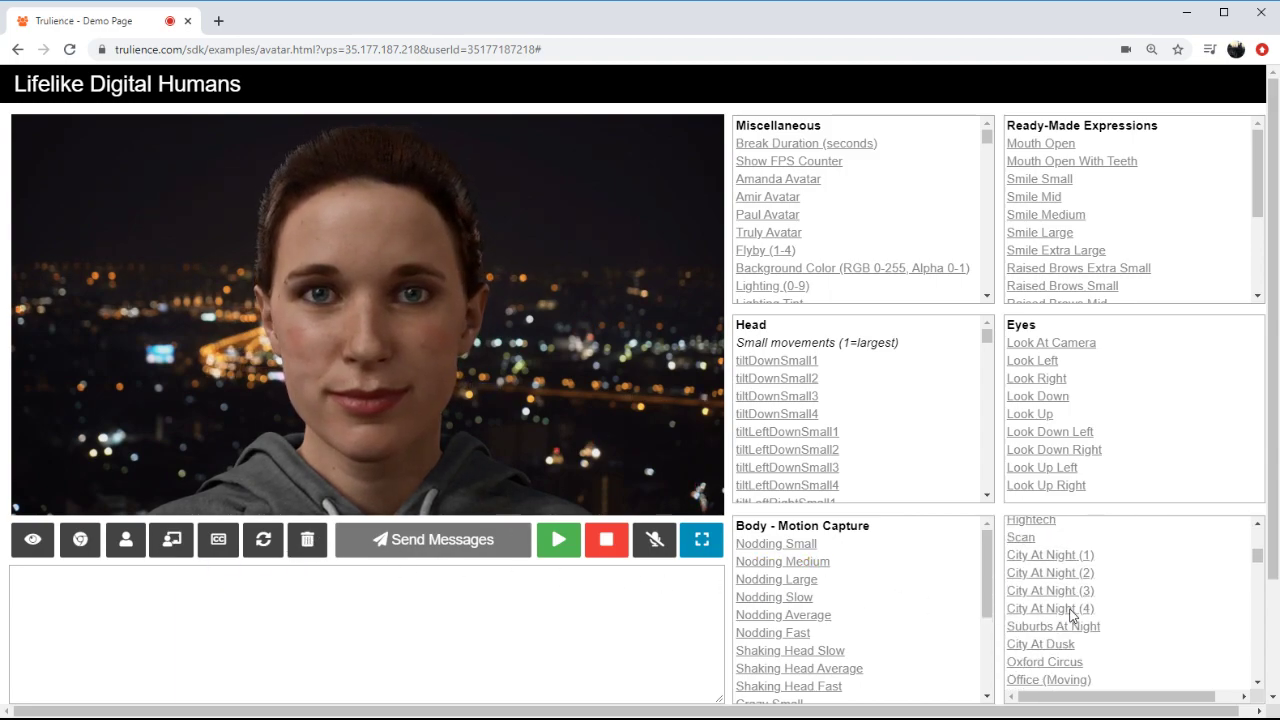
pyautogui.click(1030, 596)
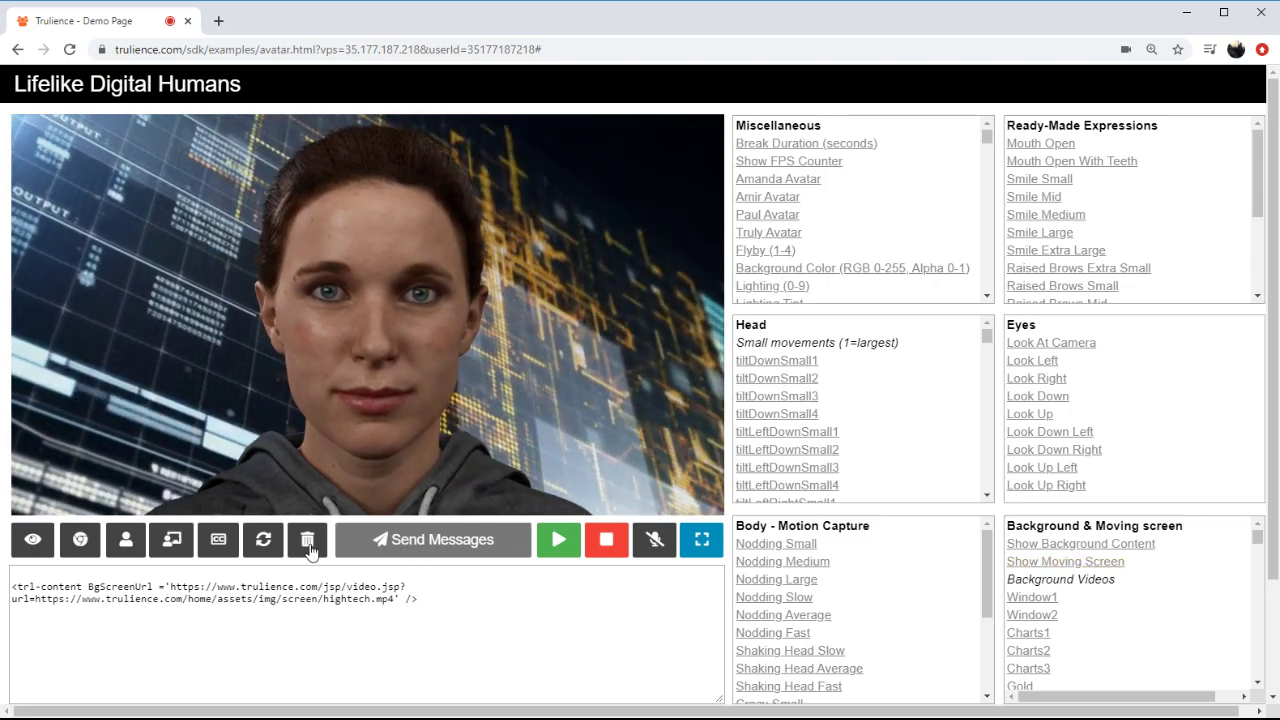
pyautogui.click(1080, 544)
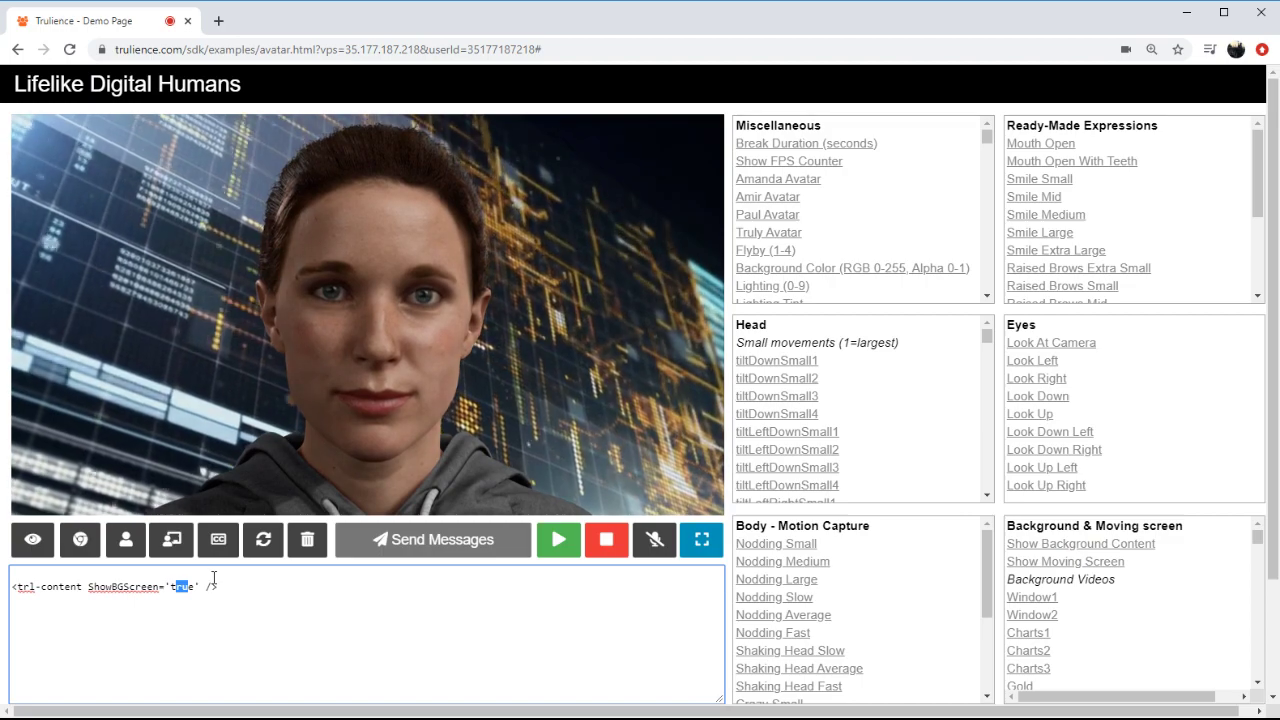
pyautogui.write('false')
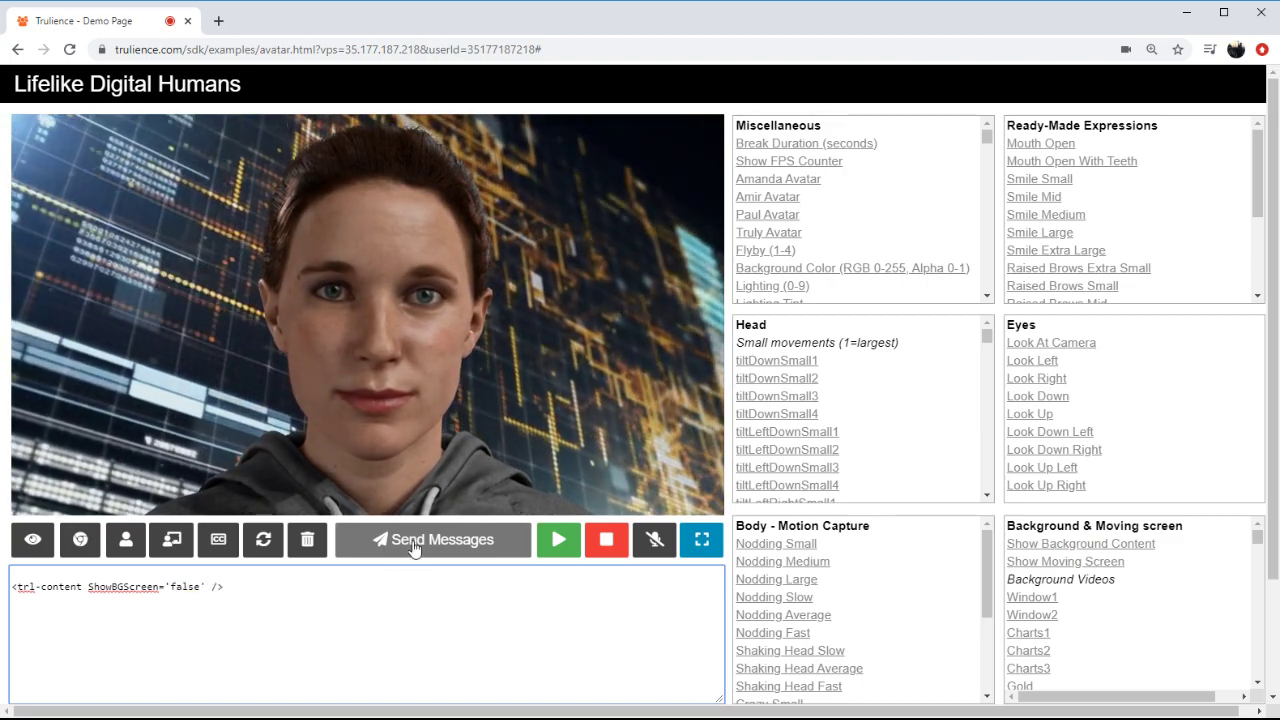
pyautogui.click(432, 540)
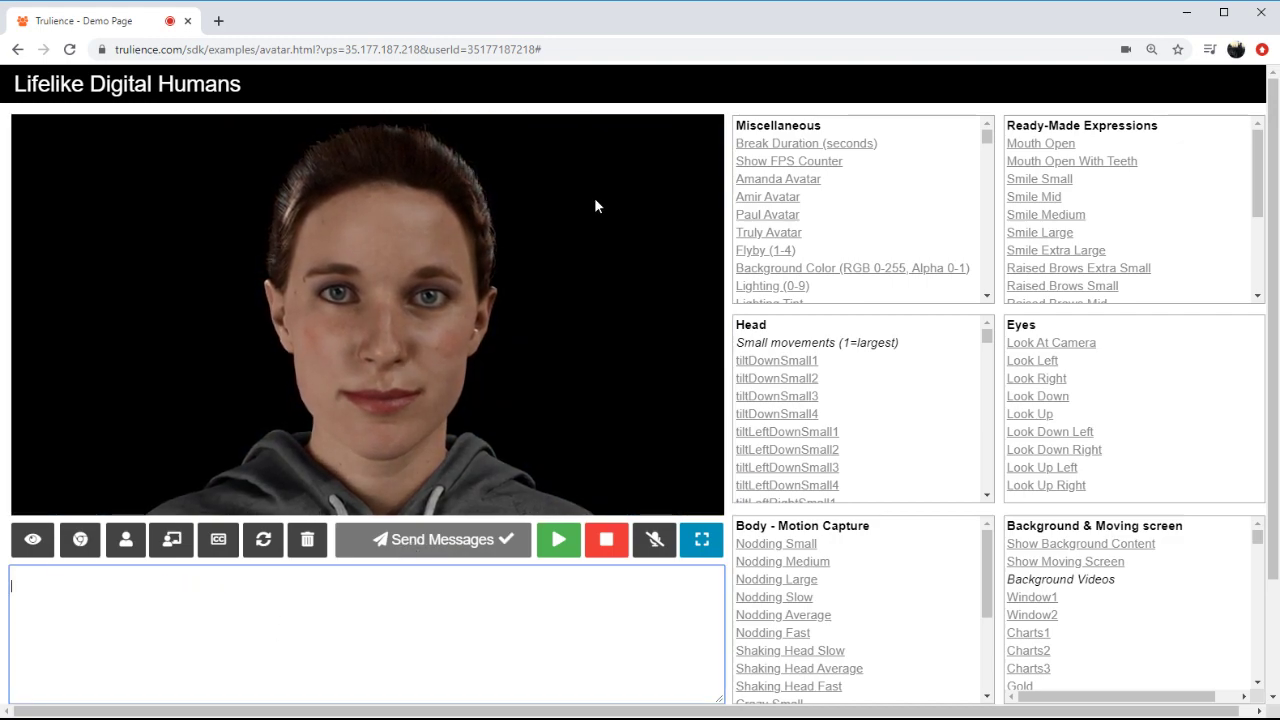
# Step: Apply a solid red background colour with r=100, g=0, b=0, a=1
pyautogui.click(820, 268)
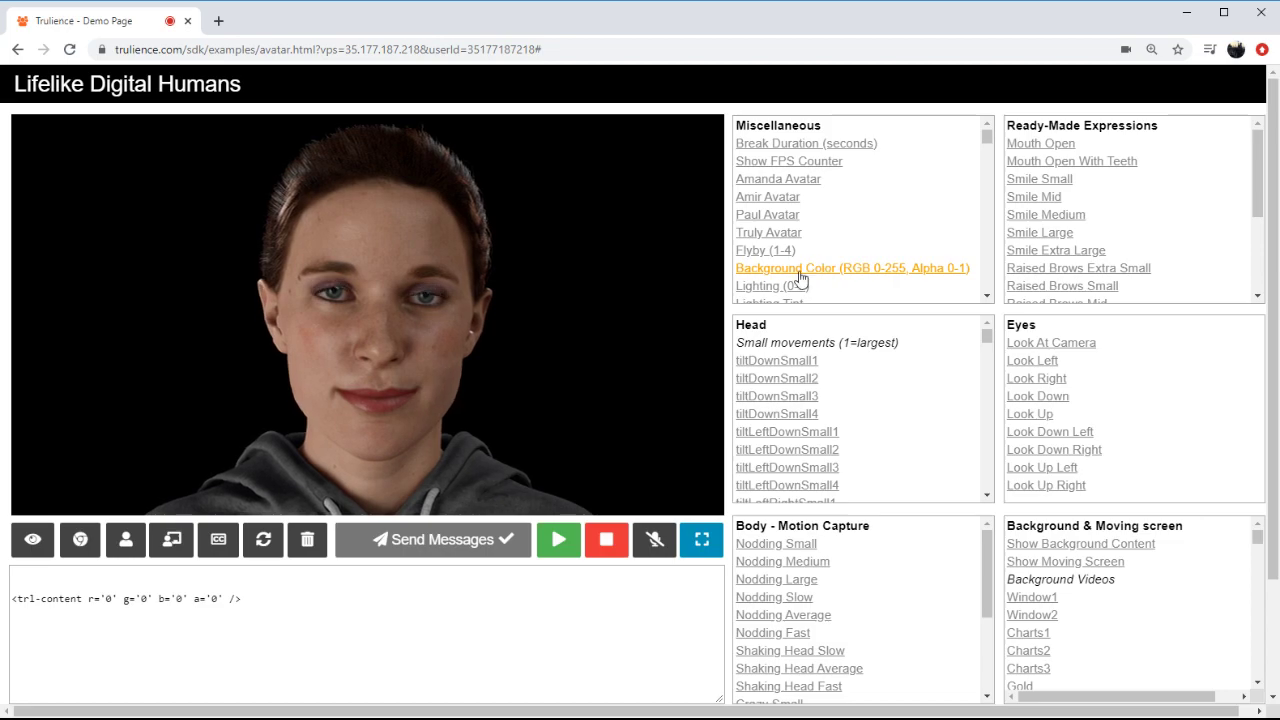
pyautogui.tripleClick(120, 598)
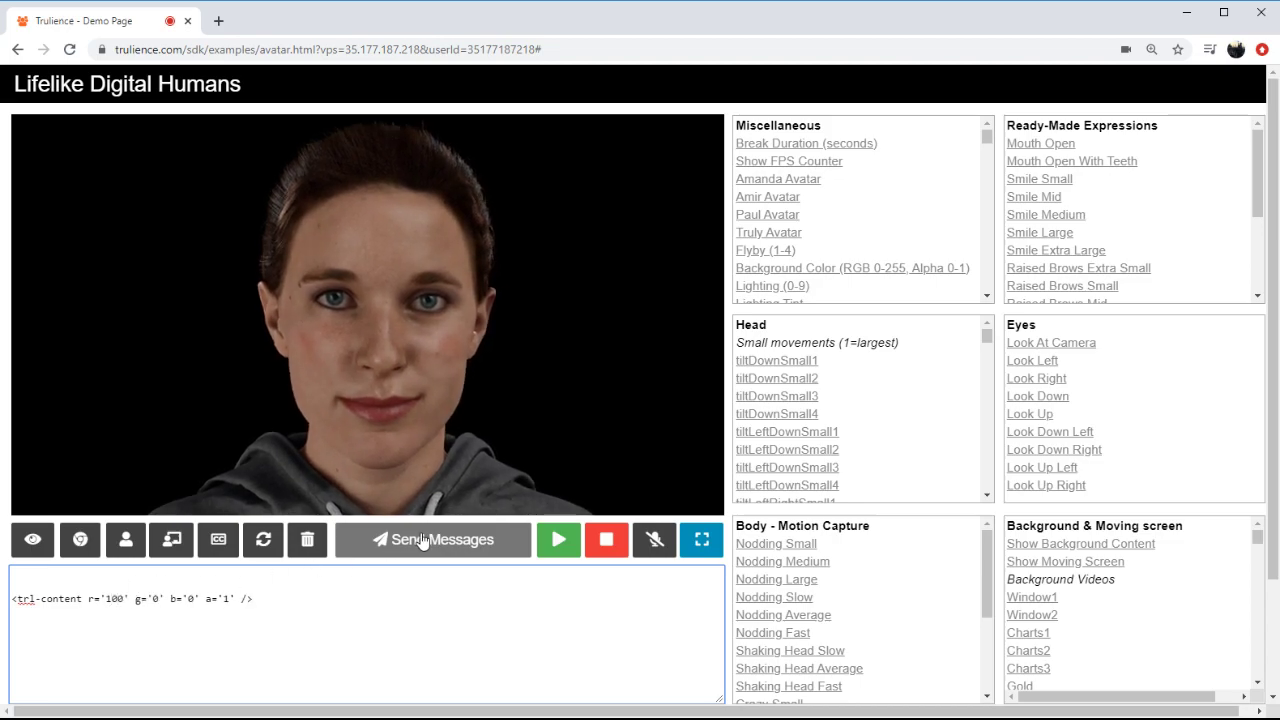
pyautogui.click(432, 540)
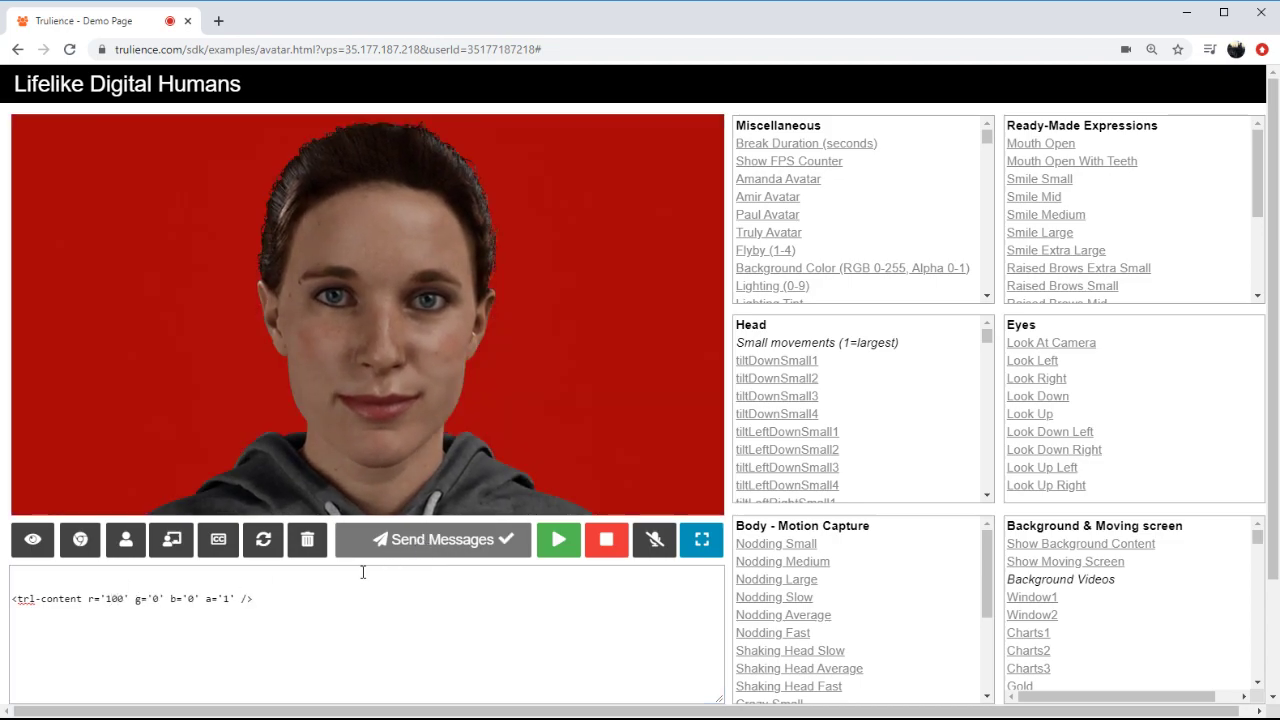
pyautogui.tripleClick(130, 598)
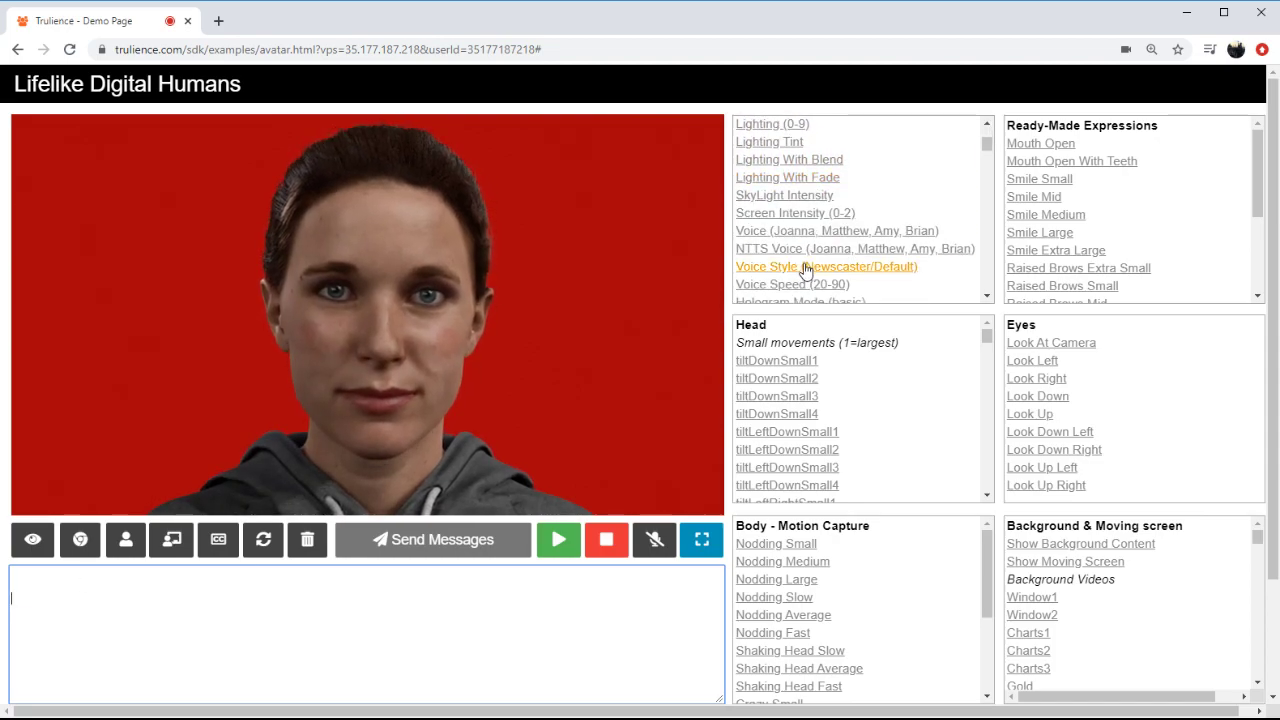
# Step: Switch the avatar to a shorter hairstyle and clothes id 1, a white shirt
pyautogui.click(752, 276)
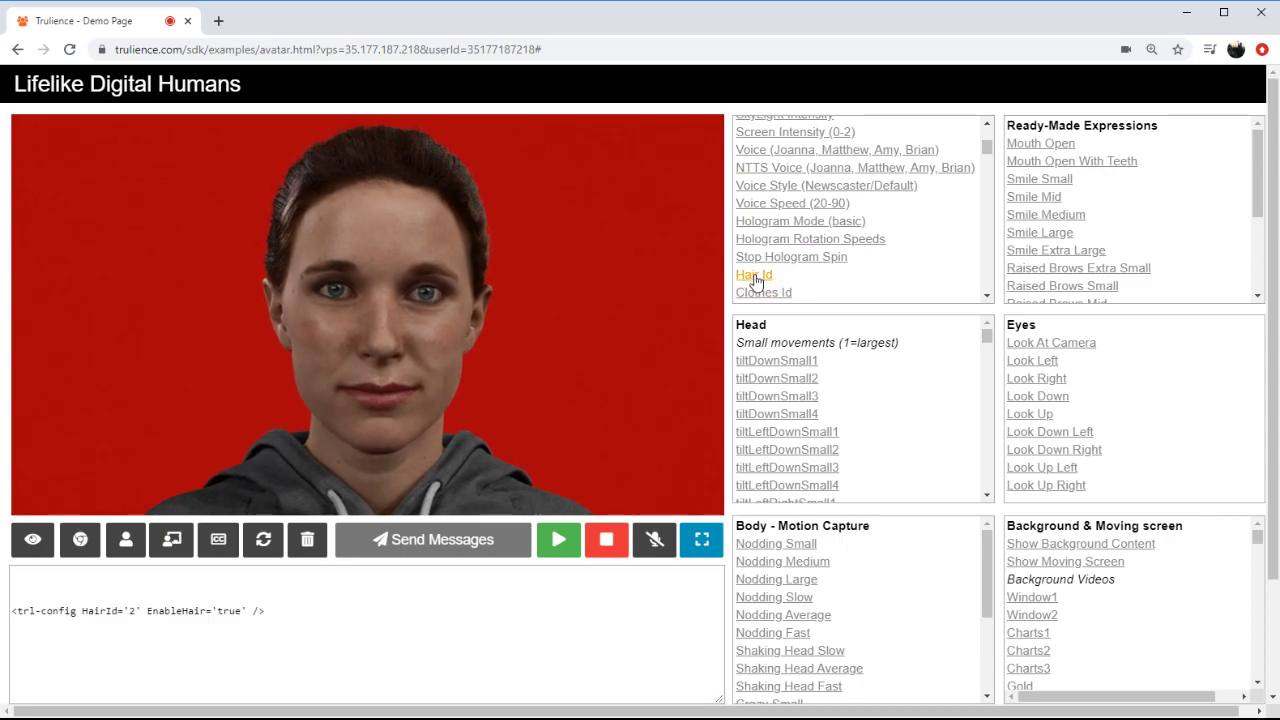
pyautogui.click(752, 274)
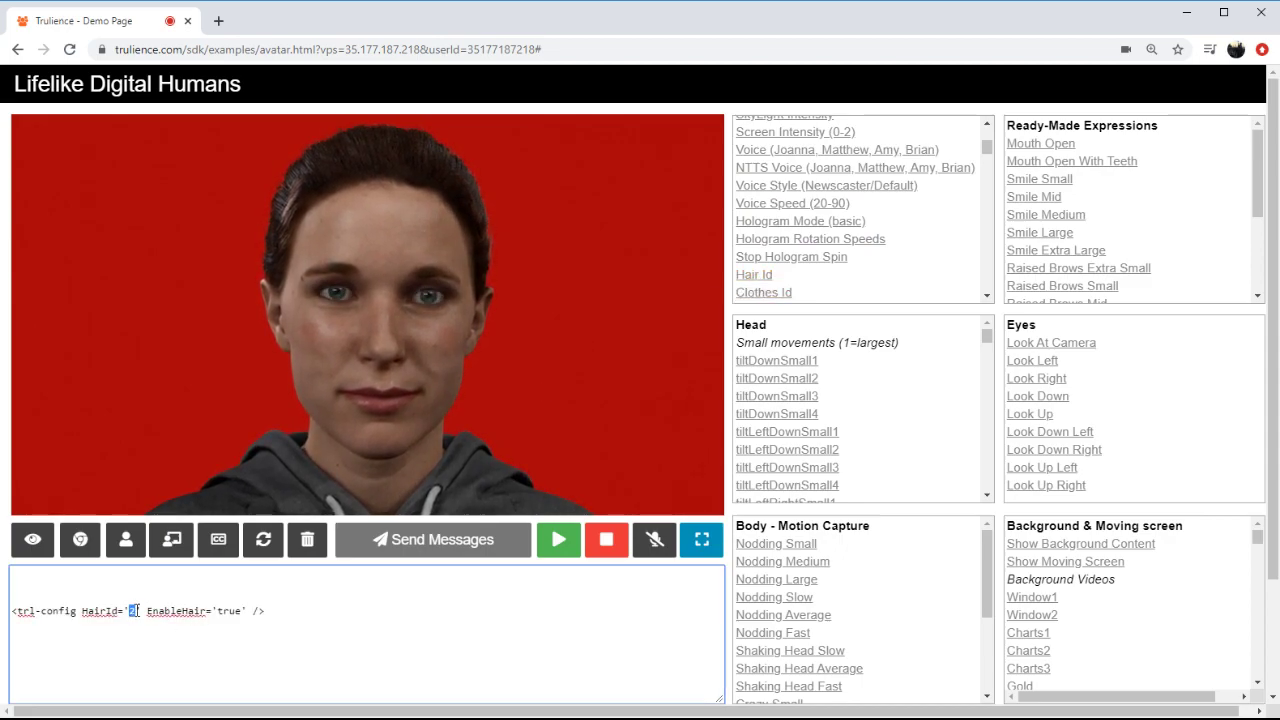
pyautogui.click(432, 540)
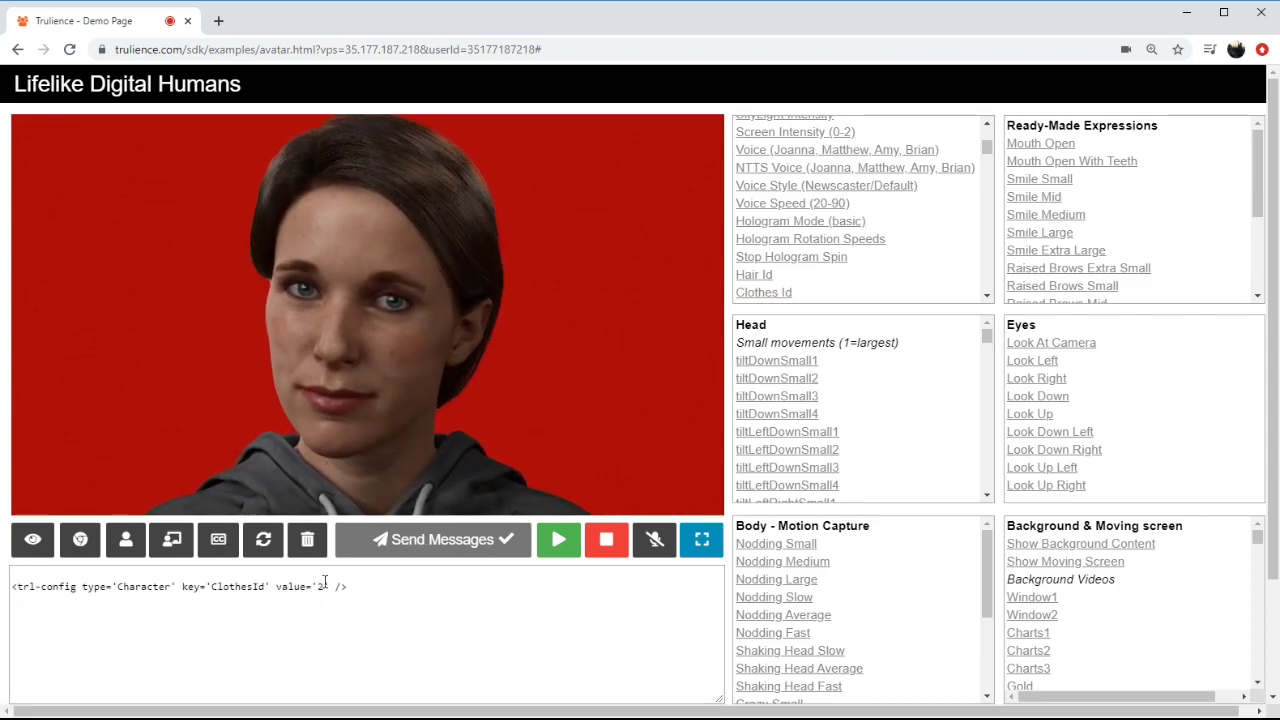
pyautogui.click(432, 540)
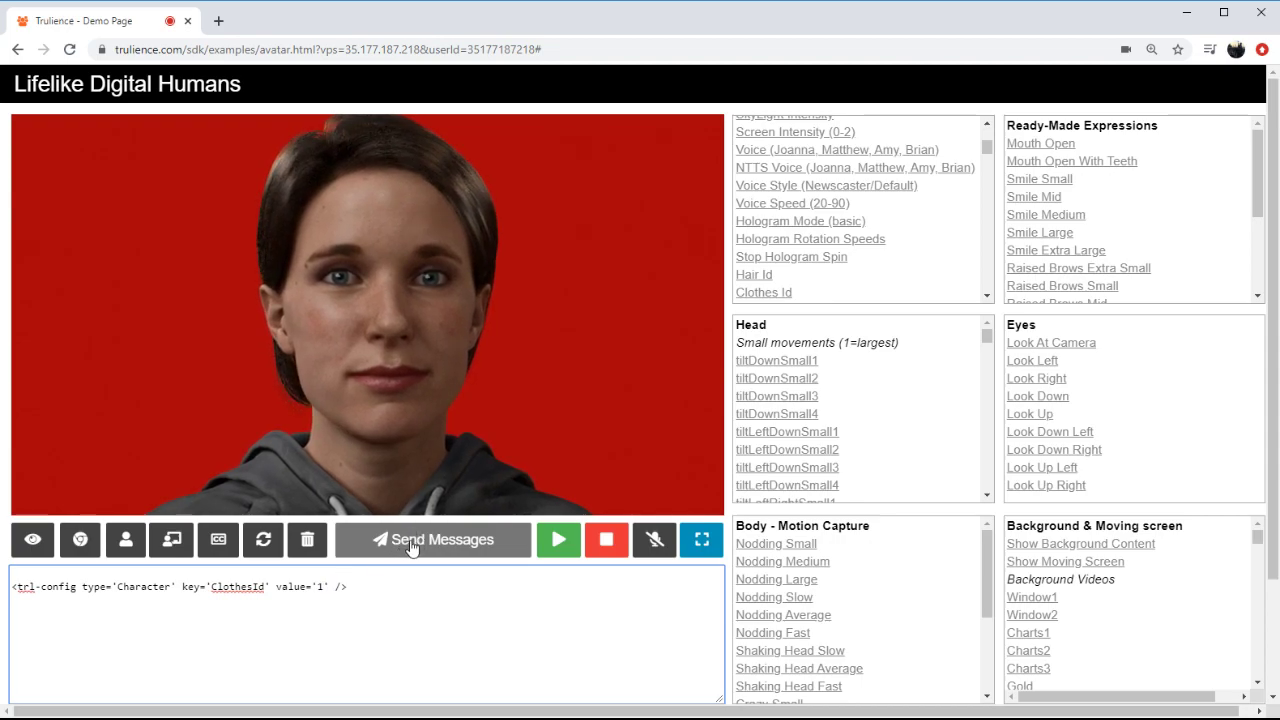
pyautogui.click(434, 540)
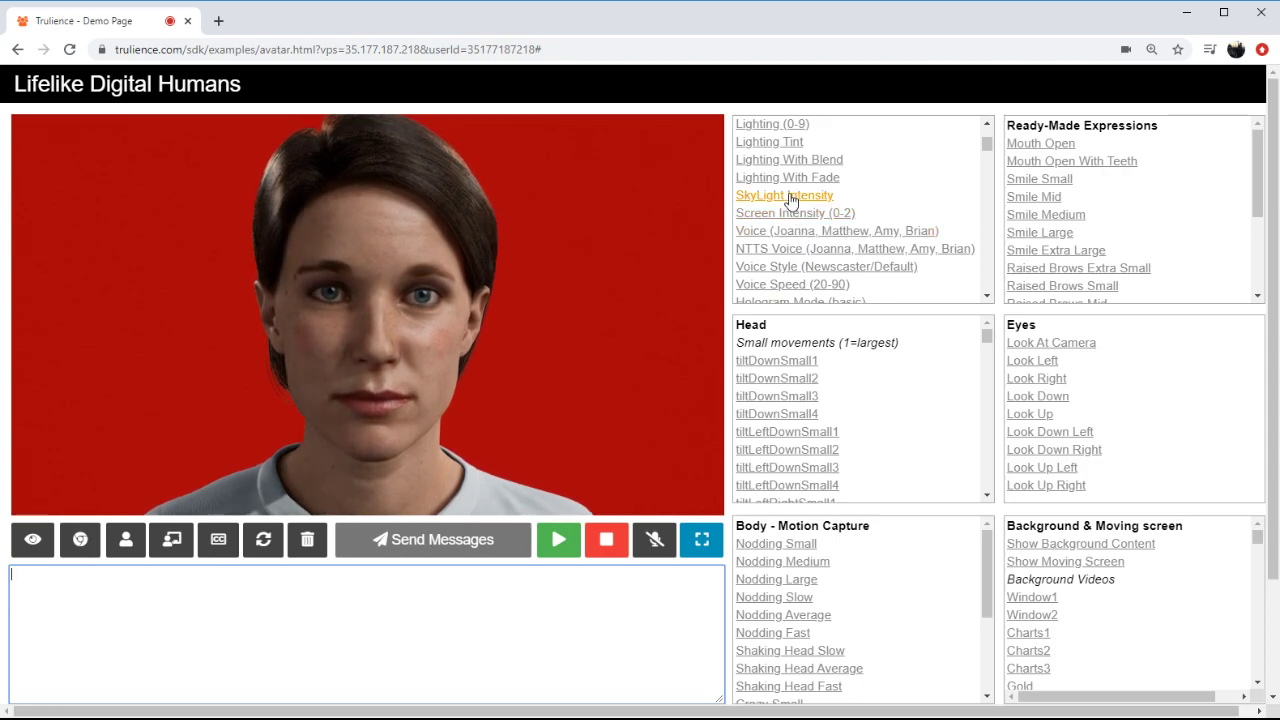
# Step: Send the SkyLight intensity 0.9 command, then again with lightingId 25
pyautogui.click(784, 196)
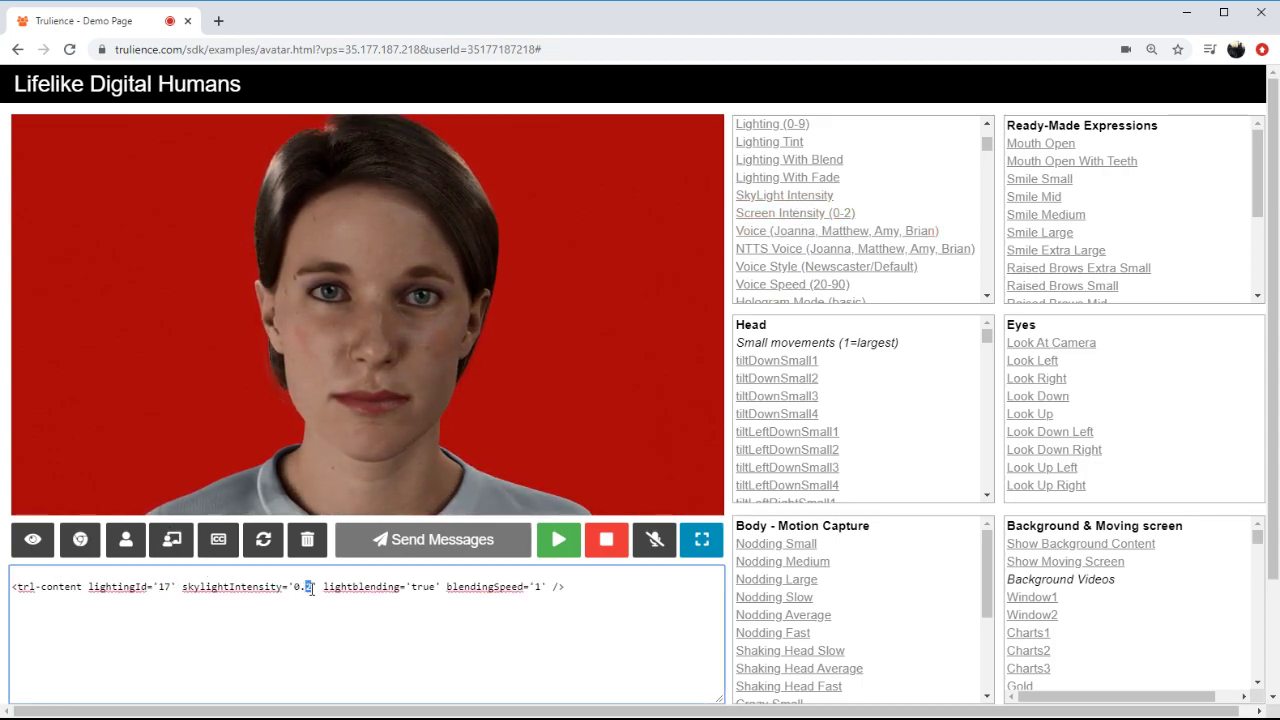
pyautogui.click(432, 540)
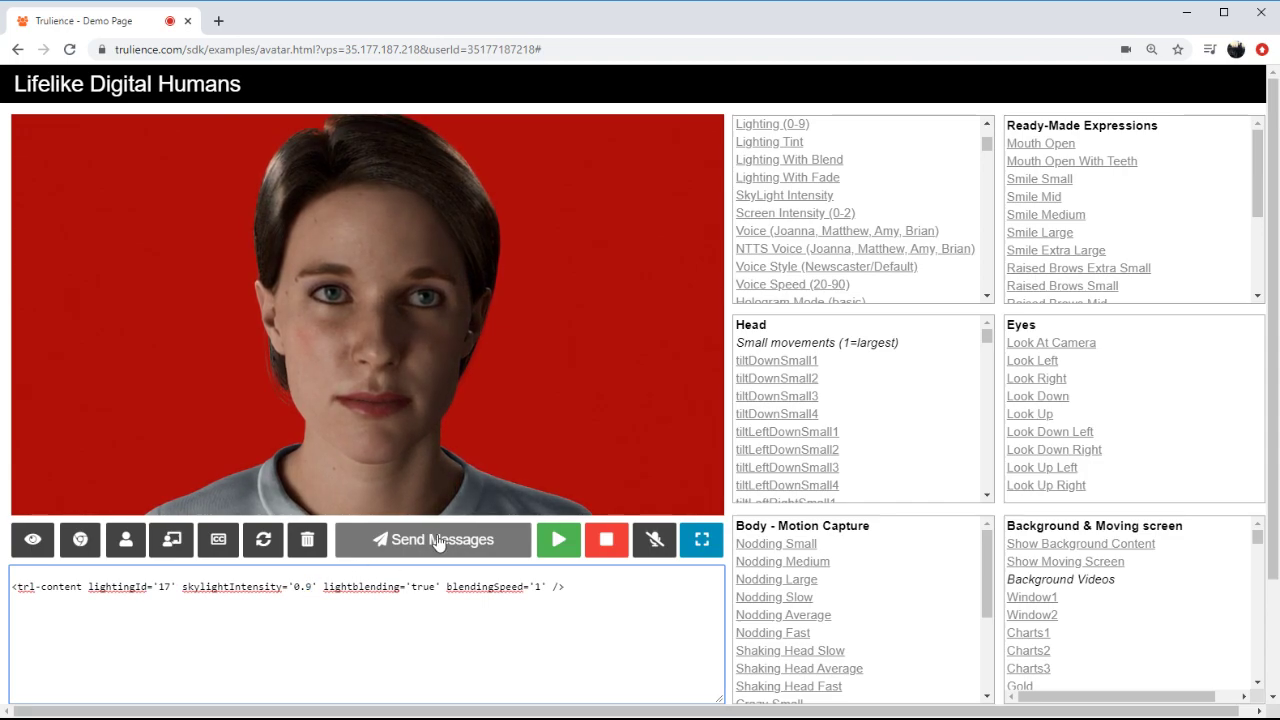
pyautogui.click(432, 540)
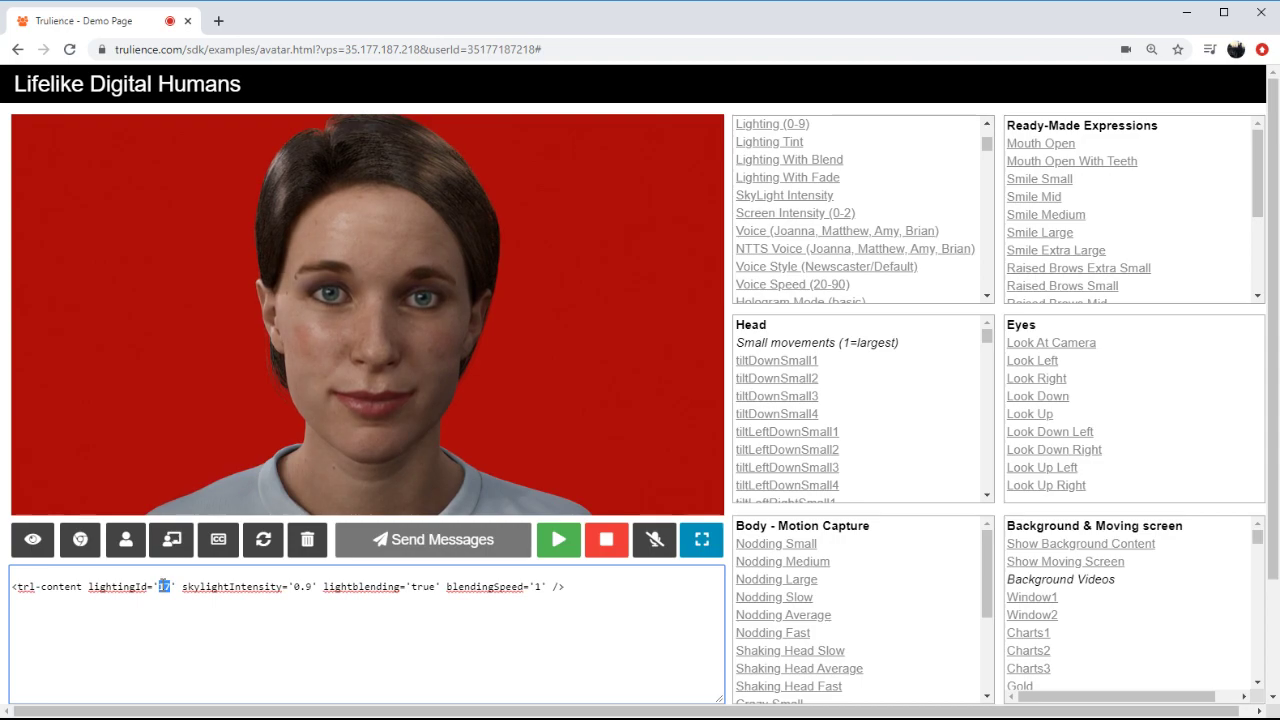
pyautogui.write('25')
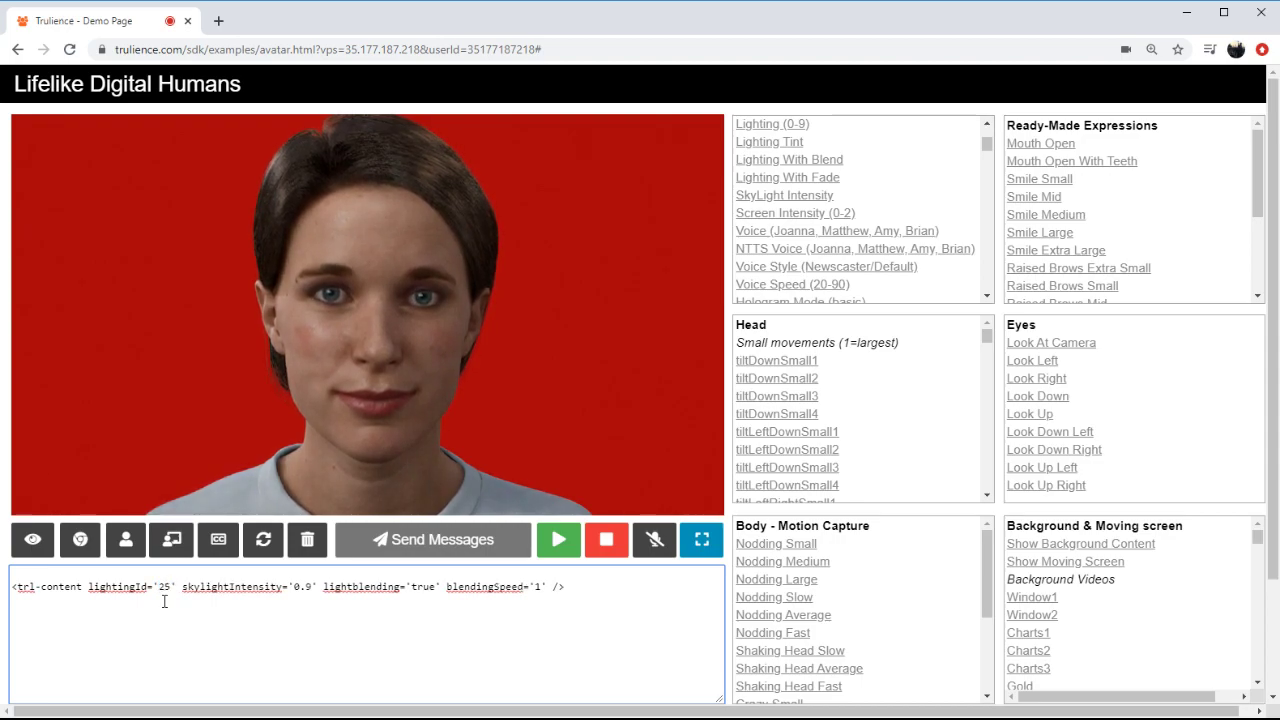
pyautogui.click(432, 540)
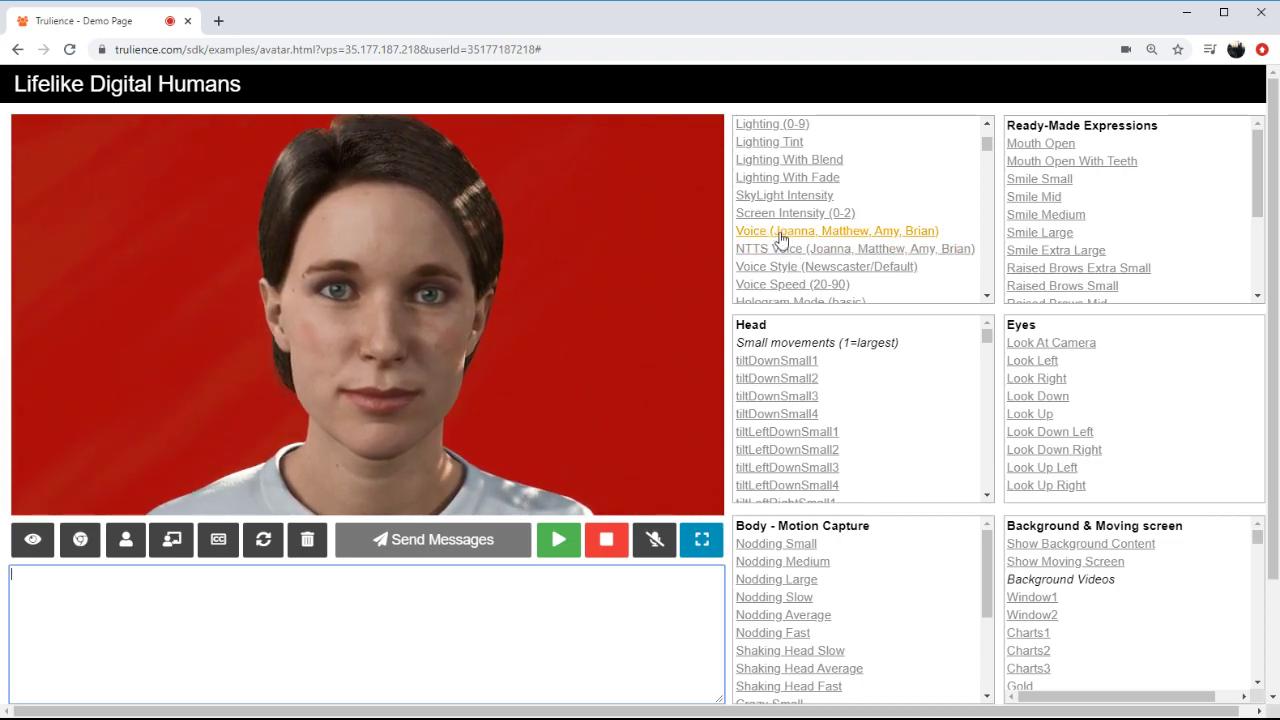
pyautogui.click(824, 266)
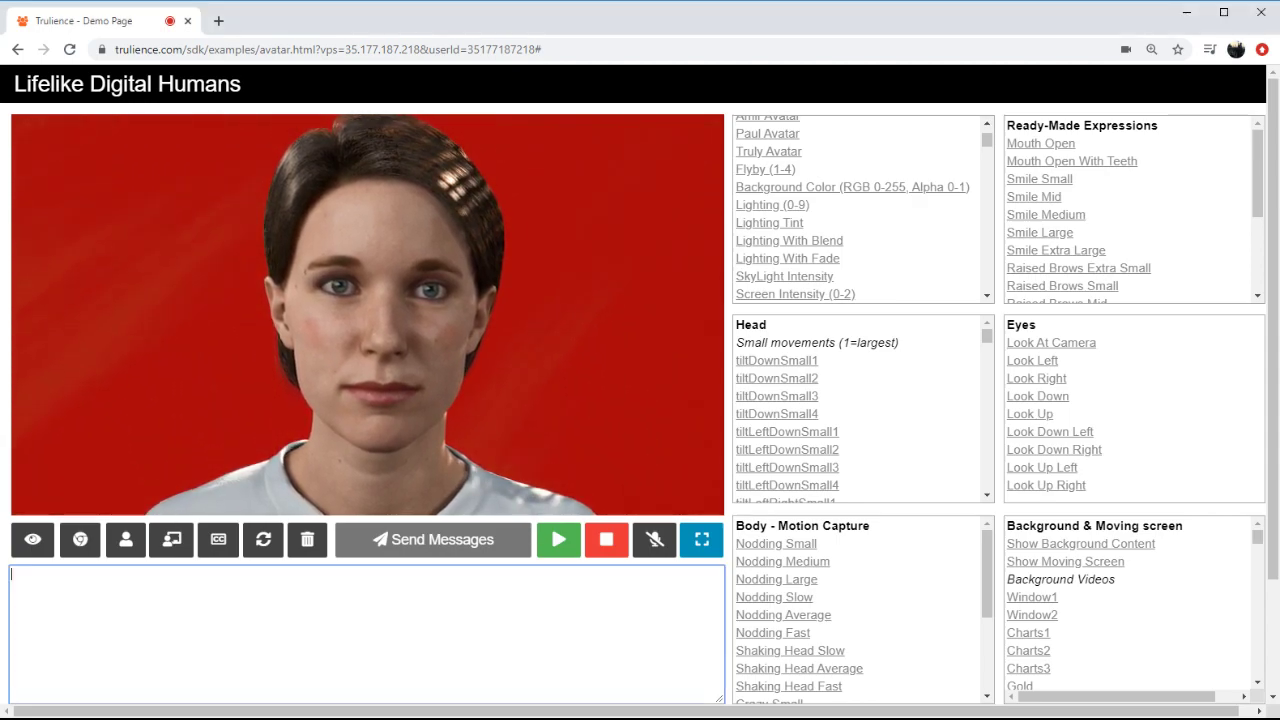
# Step: Send 'hello' with a Smile Mid expression of duration 3.5
pyautogui.write('hello')
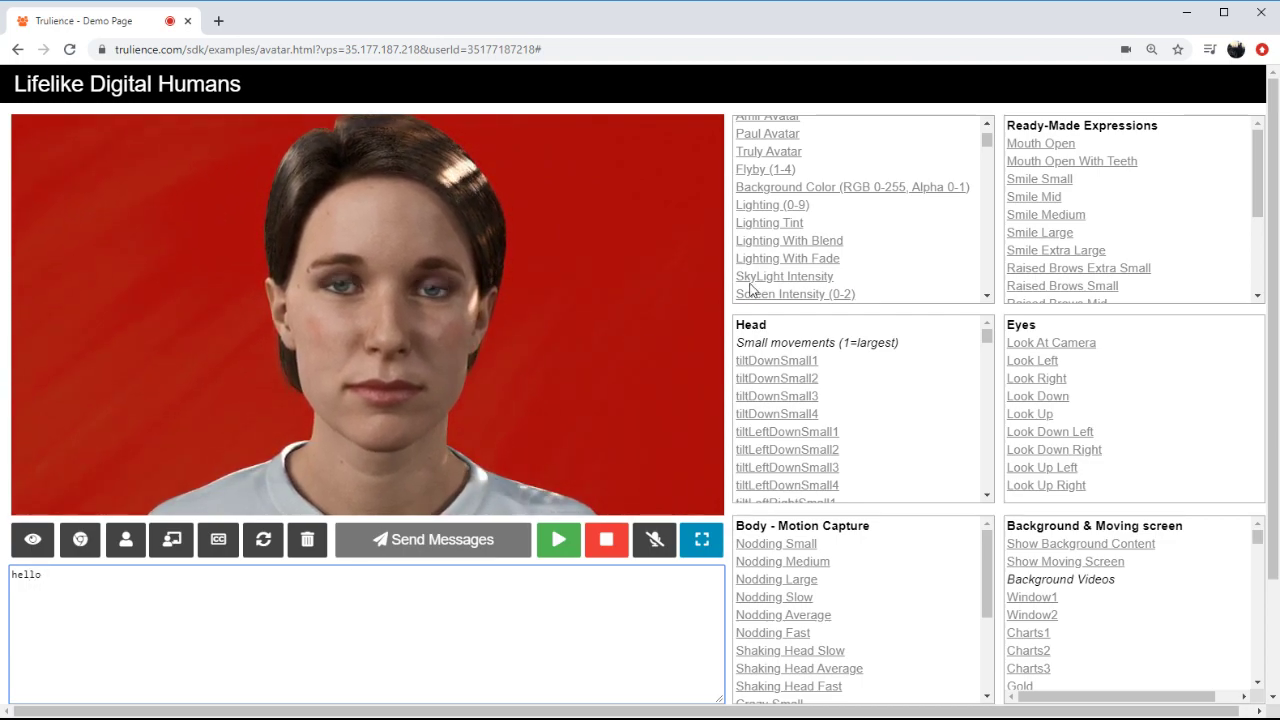
pyautogui.click(1032, 196)
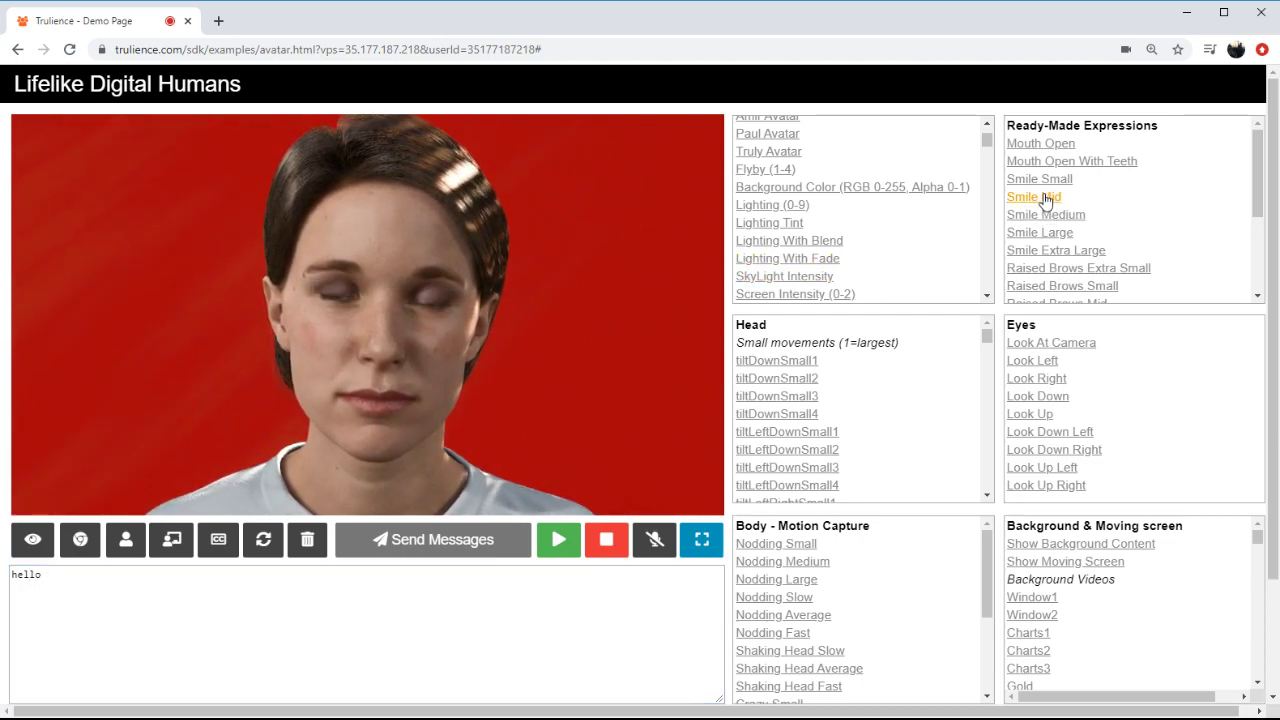
pyautogui.click(1032, 198)
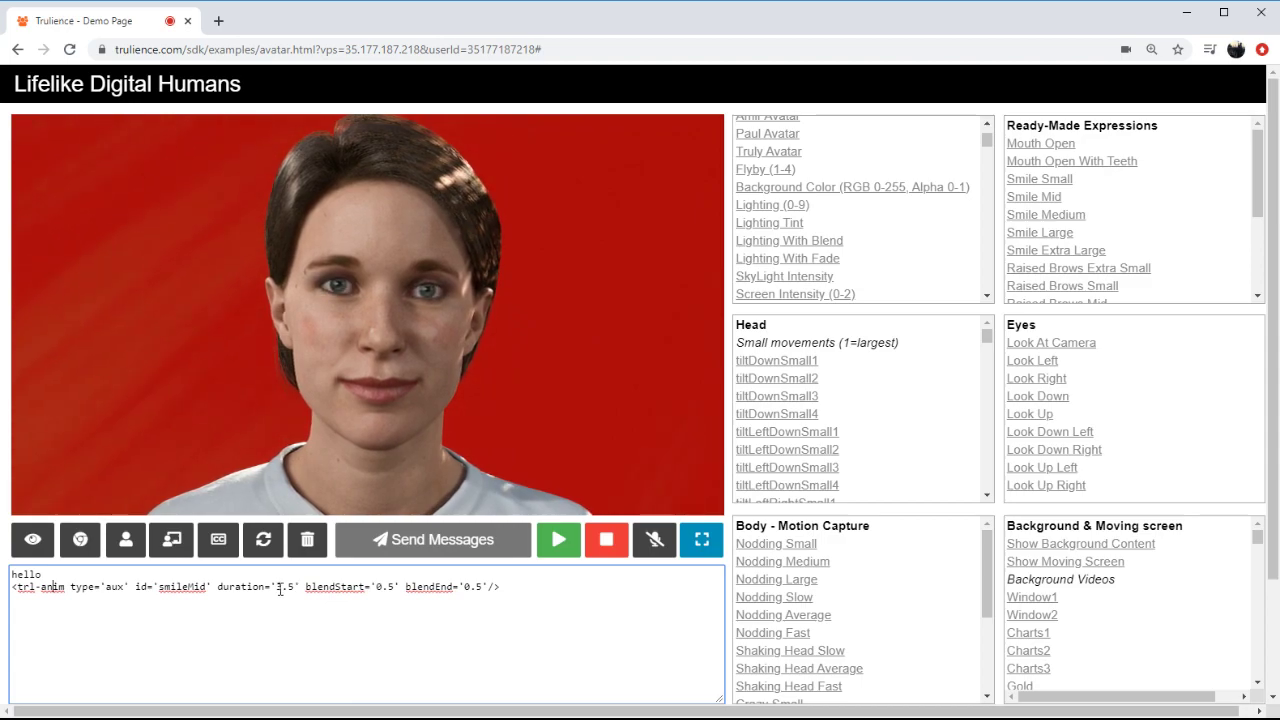
pyautogui.click(432, 540)
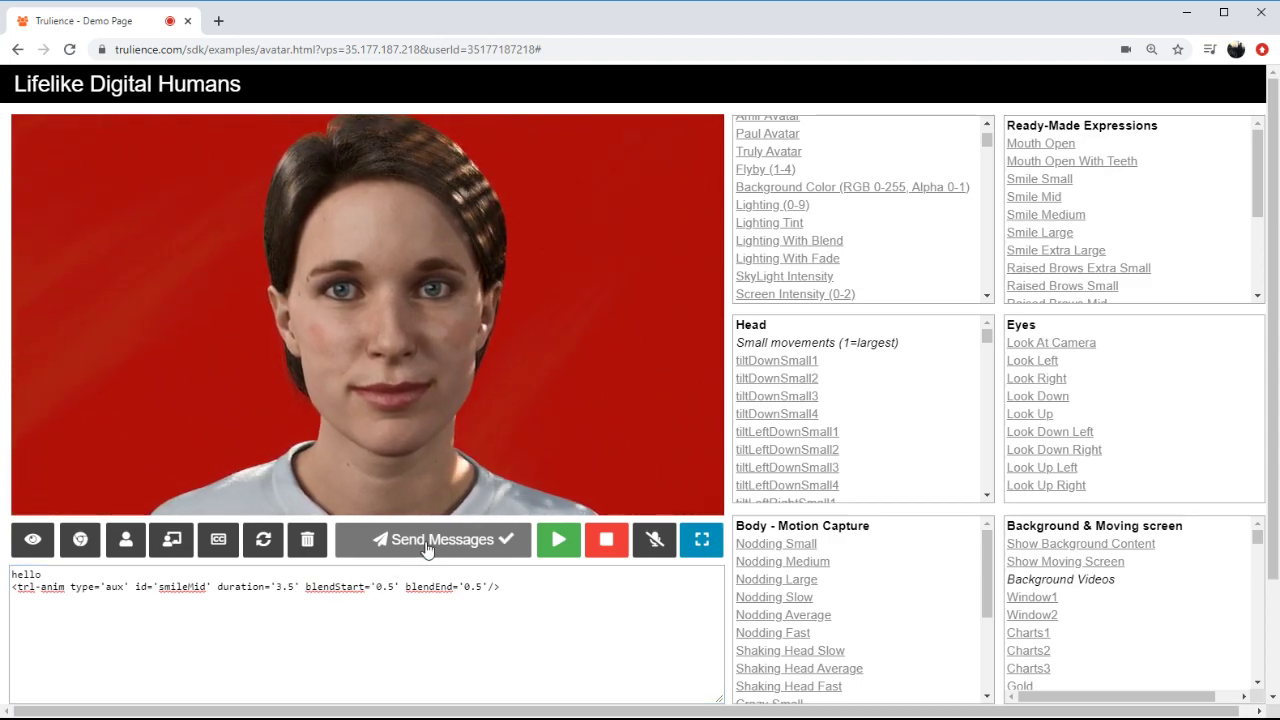